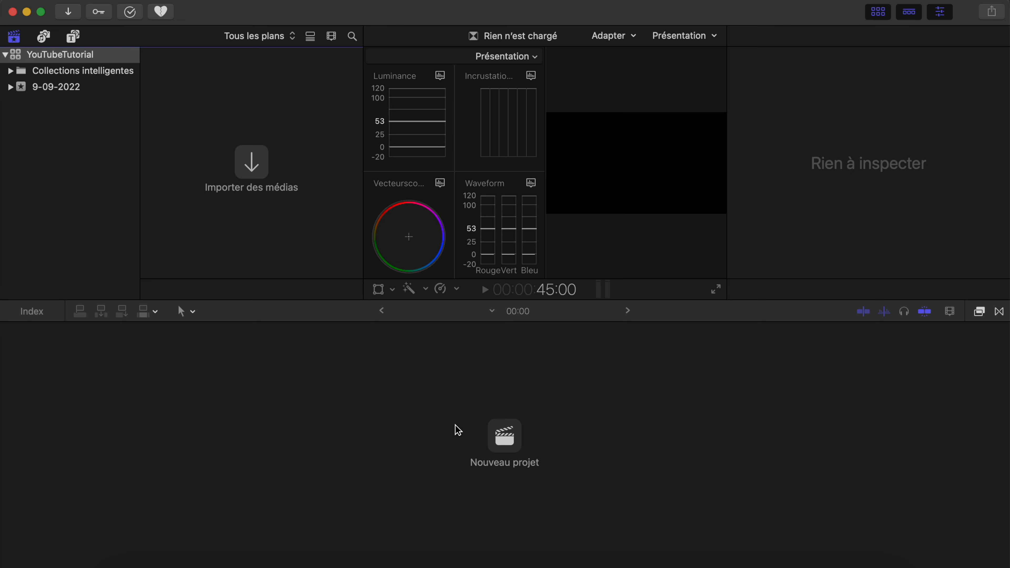
mouse_move(522, 437)
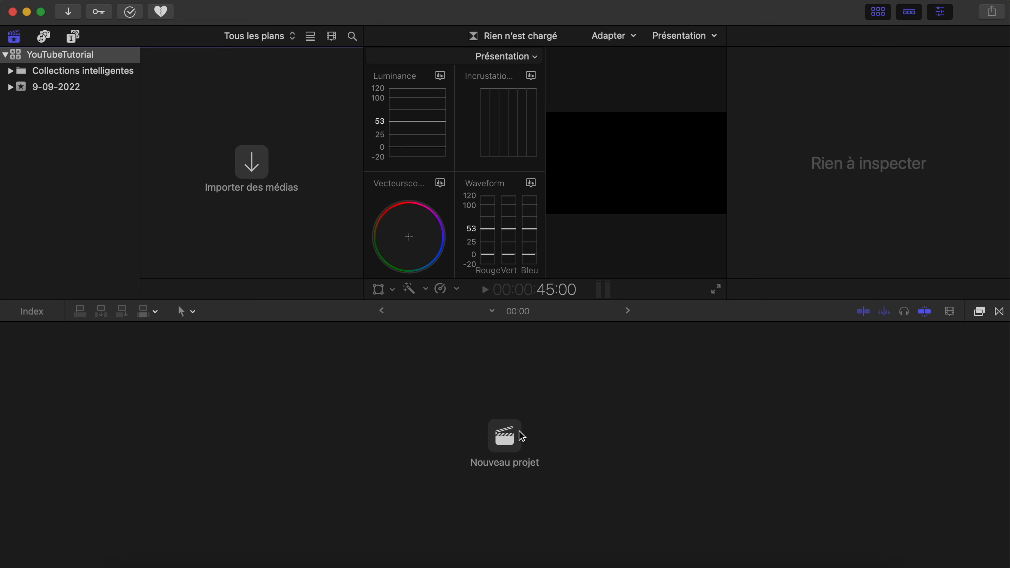
- Create a new Vertical 1080x1920 project named SpinningWheel
left_click(505, 435)
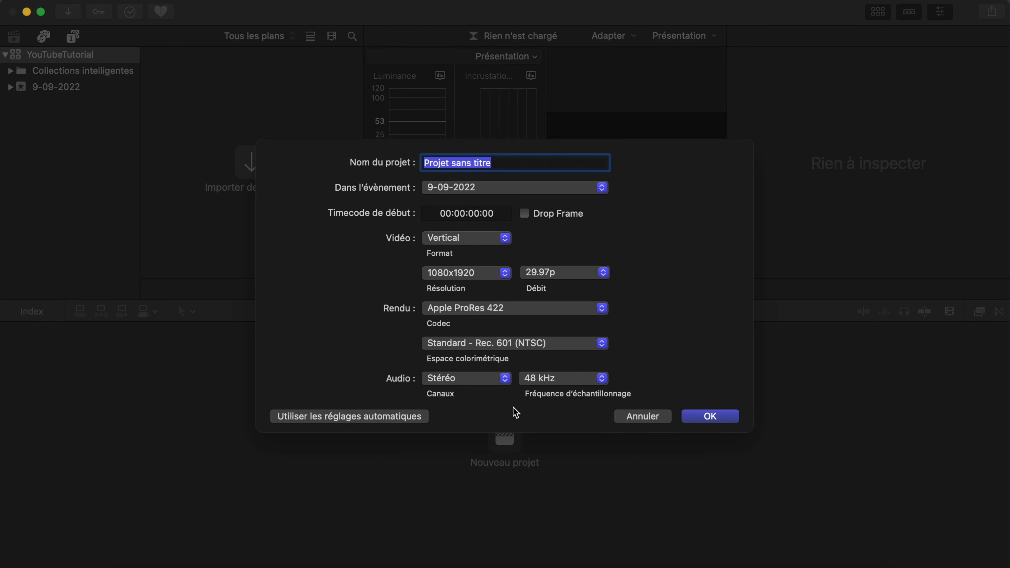
left_click(465, 238)
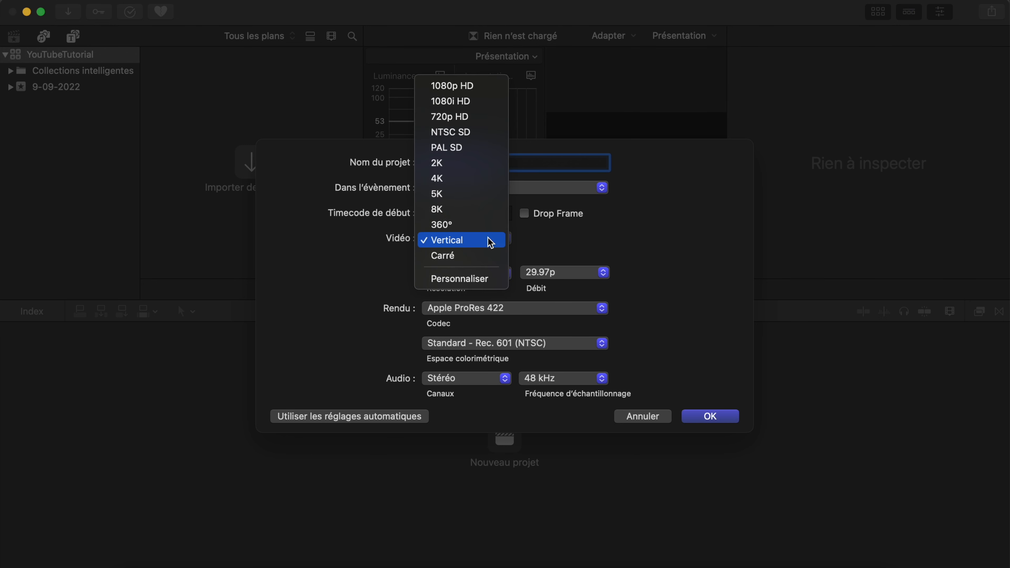
left_click(460, 240)
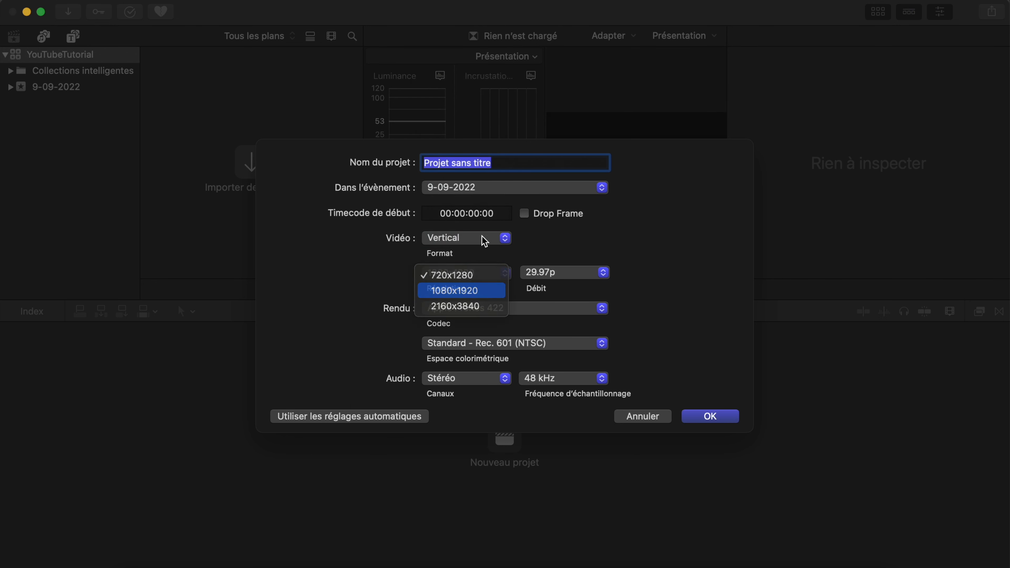
type("SpinningWheel")
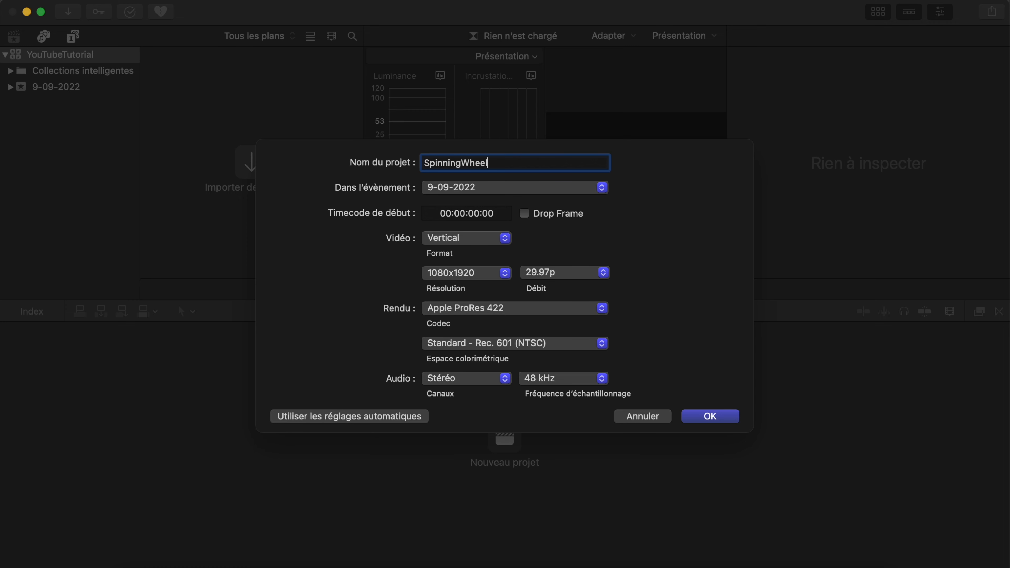
left_click(710, 416)
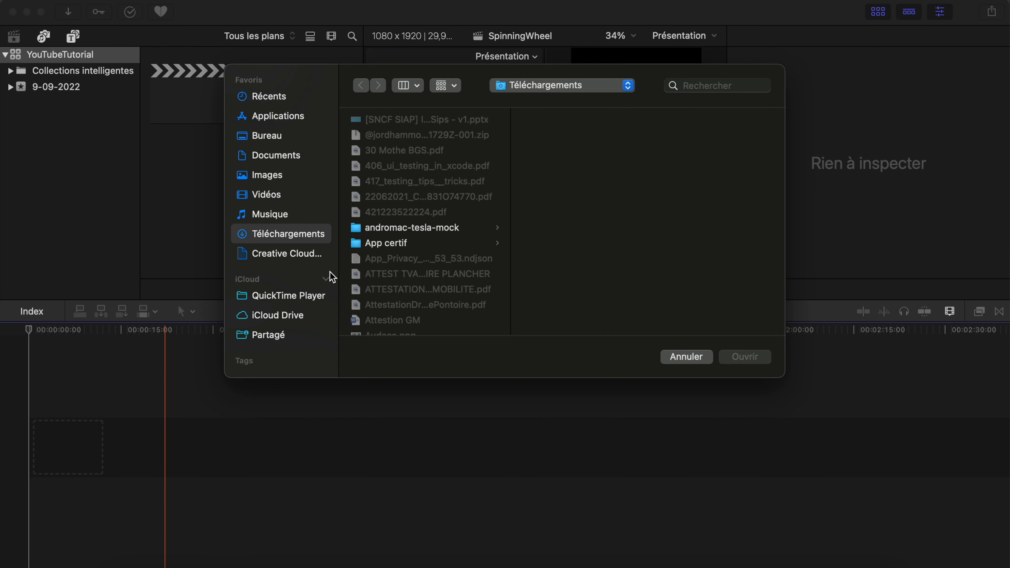
- Drag photo.png from Images > YouTubeTutorial onto the timeline
left_click(266, 175)
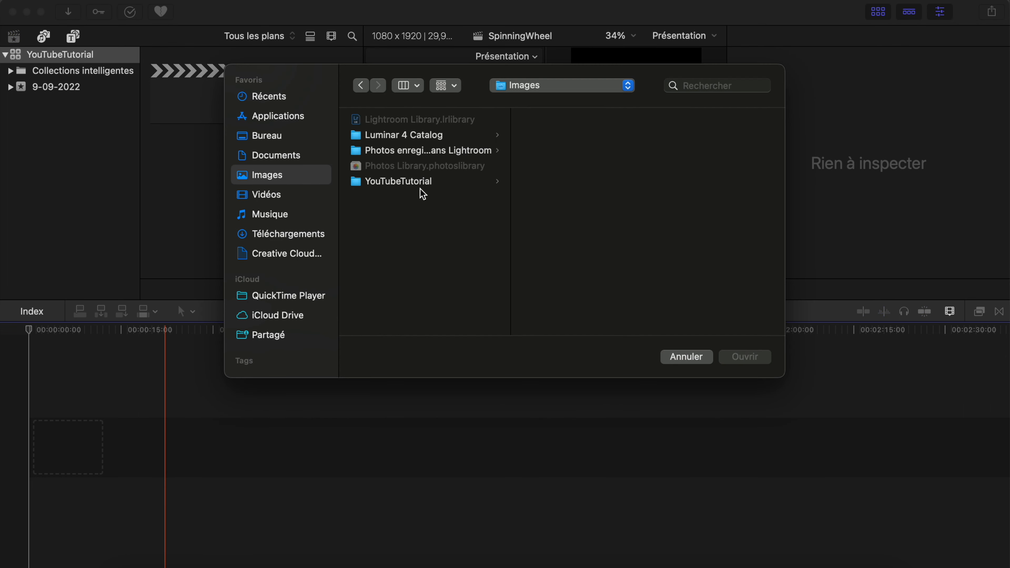
left_click(398, 181)
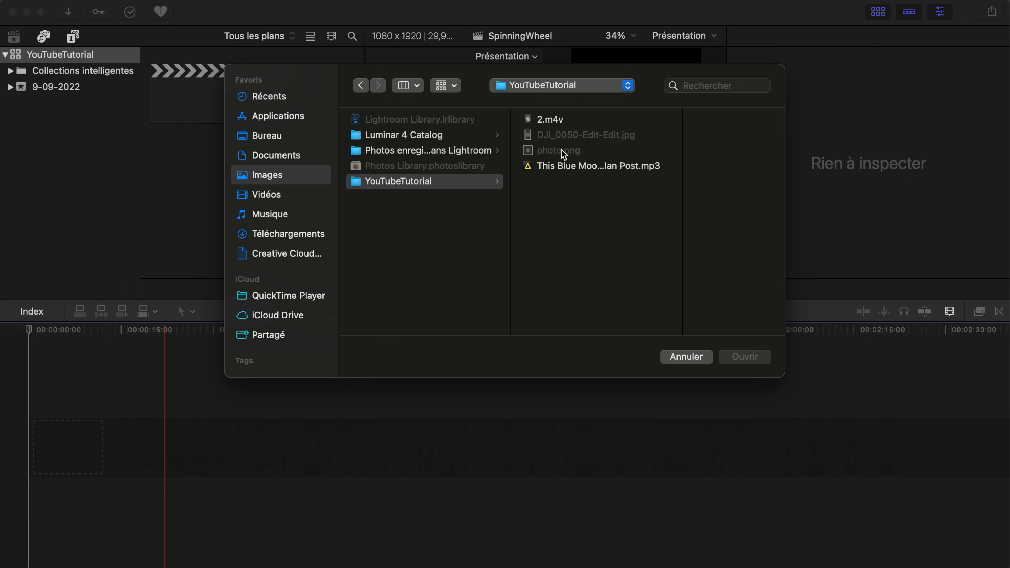
left_click_drag(556, 150, 39, 448)
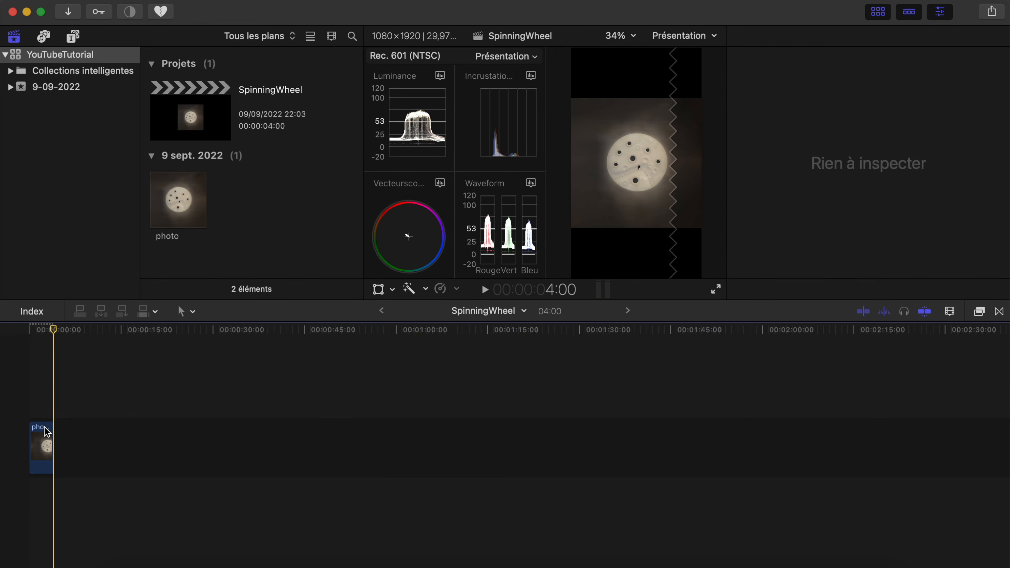
- Select the photo clip to show its transform properties in the Inspector
left_click(40, 448)
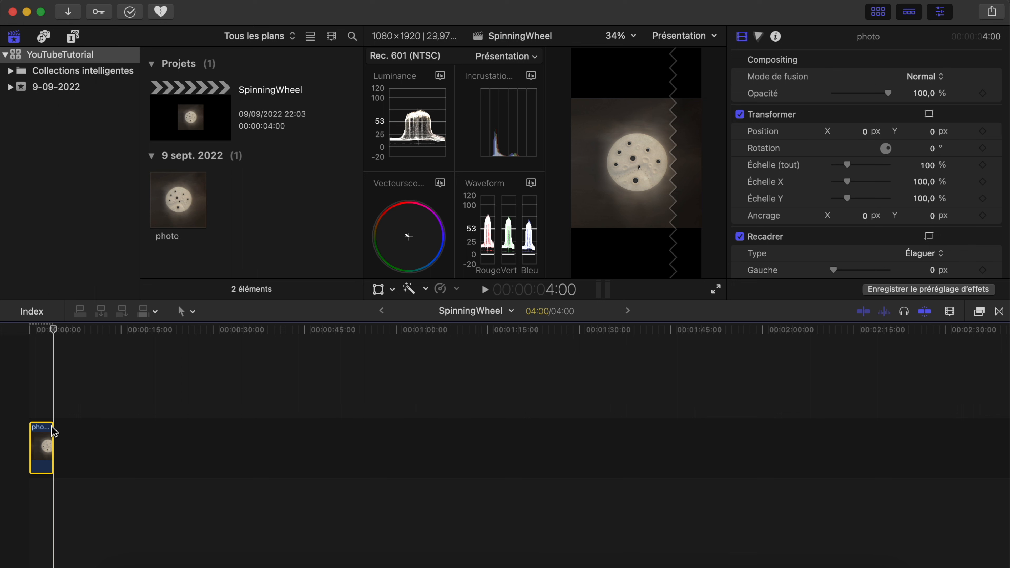
mouse_move(109, 392)
type("720")
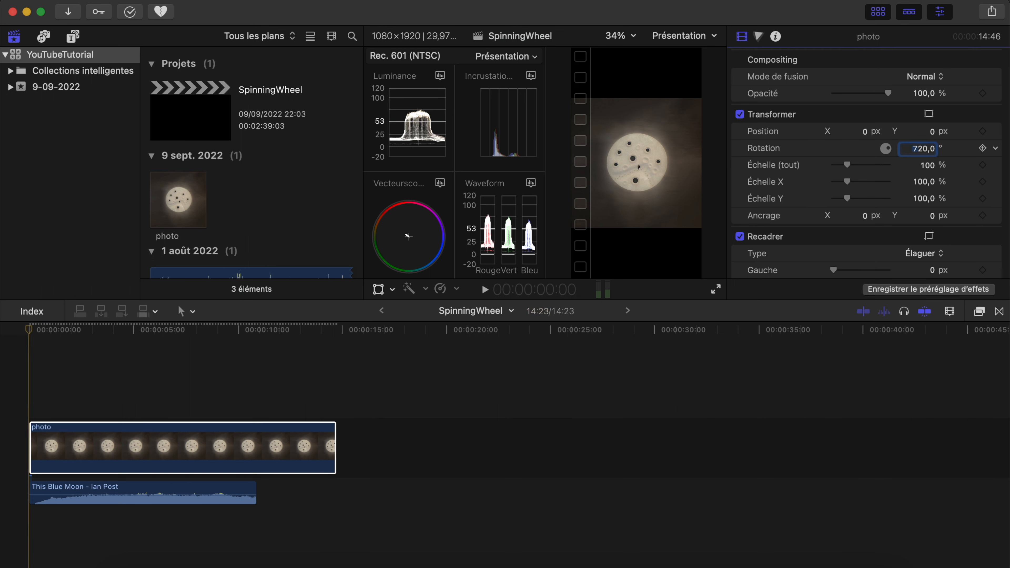
- Keyframe rotation 0° at the clip end and 720° at the start
left_click(366, 329)
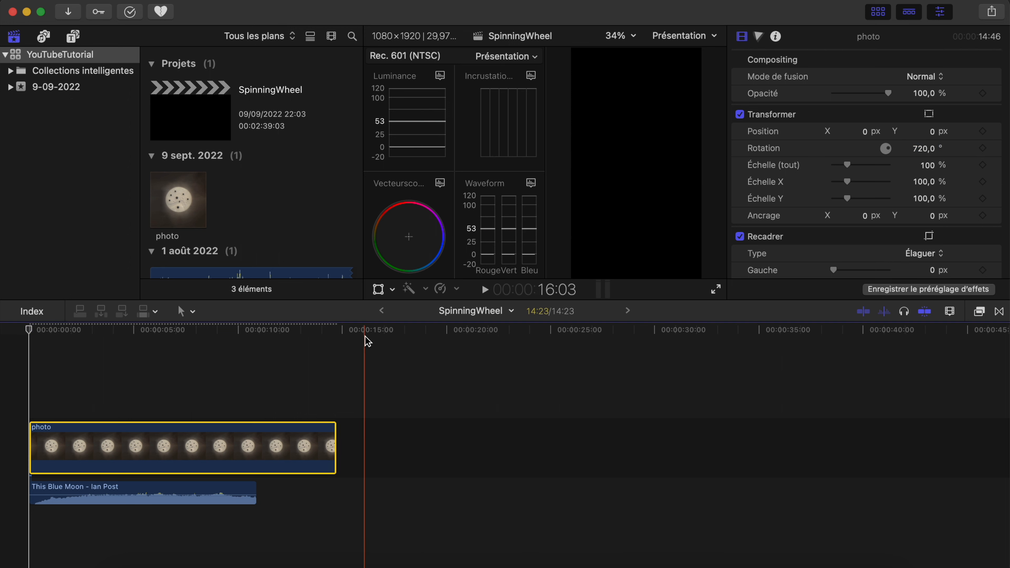
left_click(342, 330)
type("0")
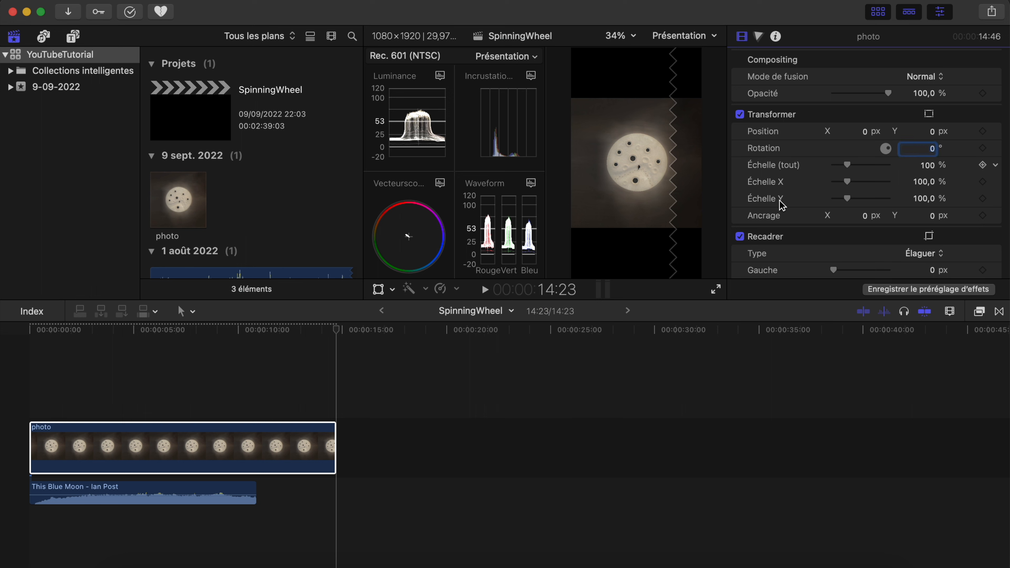
left_click(256, 330)
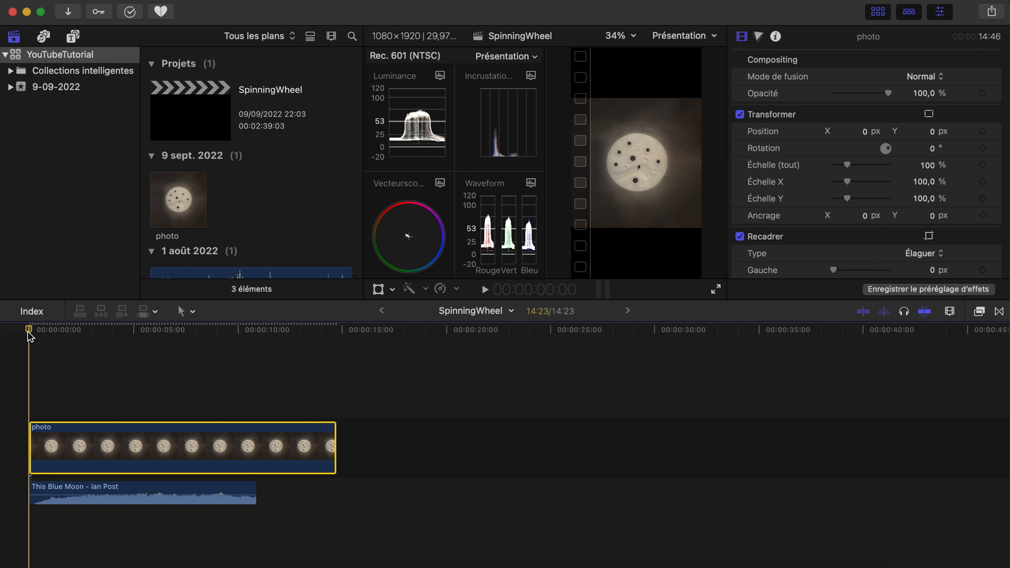
left_click(123, 330)
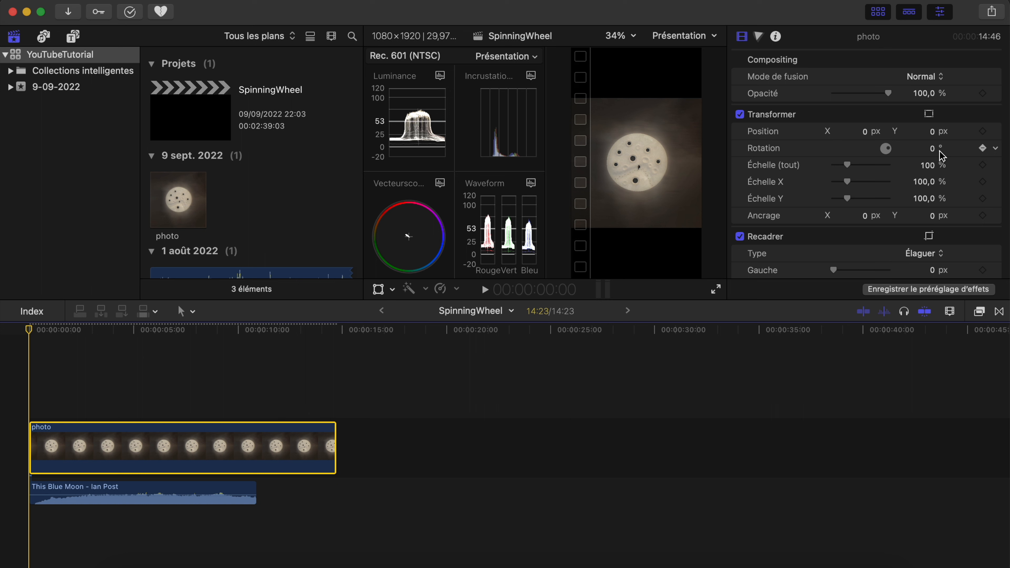
type("72")
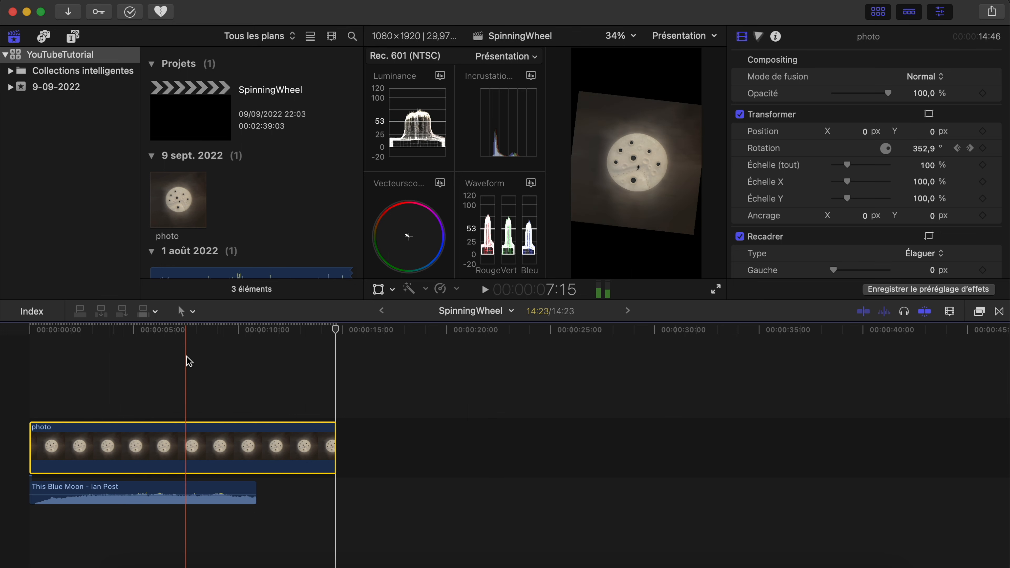
- At about 8 s, scale the photo to 208% and set Position X to -17 px
left_click(258, 330)
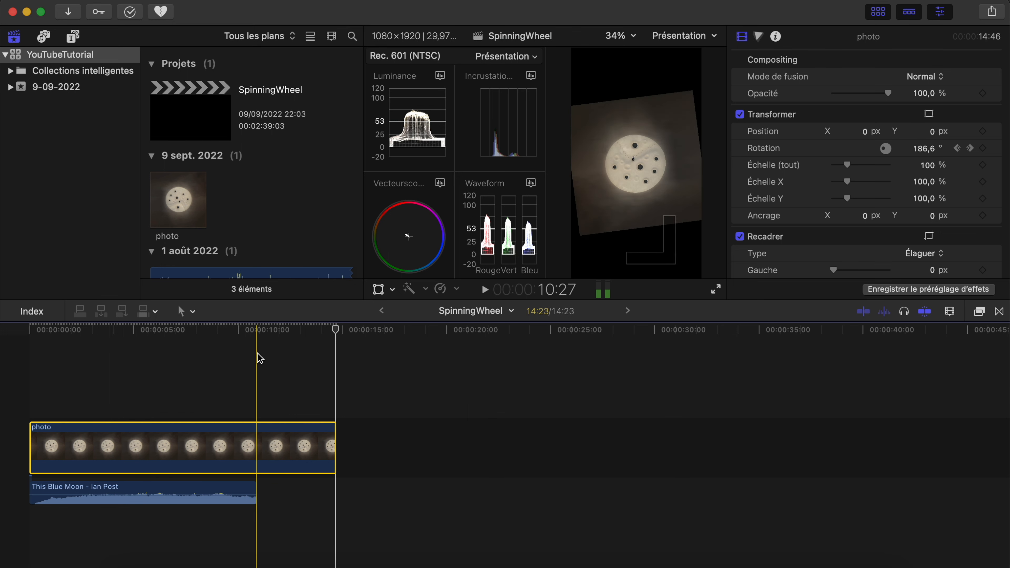
left_click(203, 345)
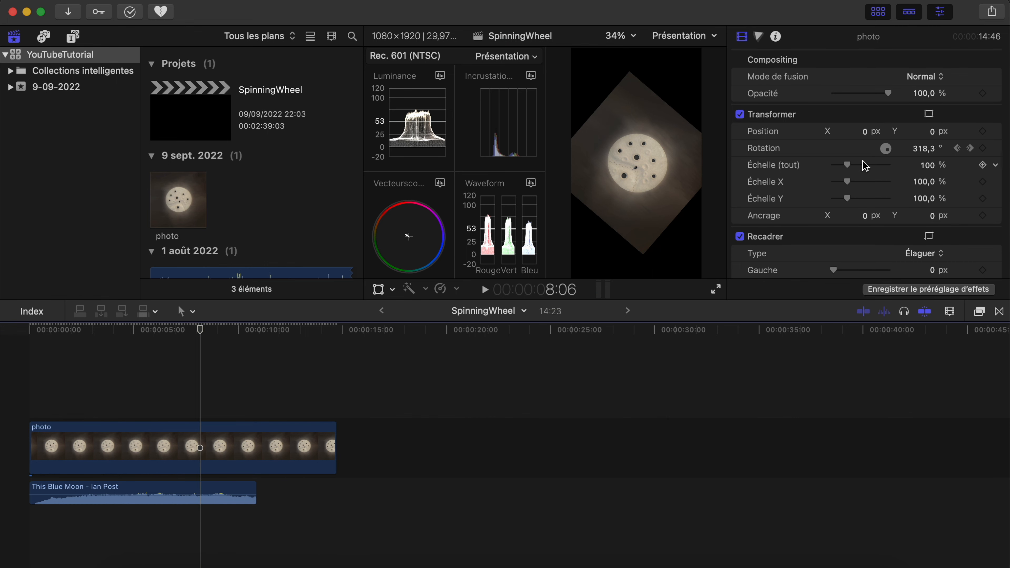
left_click_drag(848, 165, 859, 165)
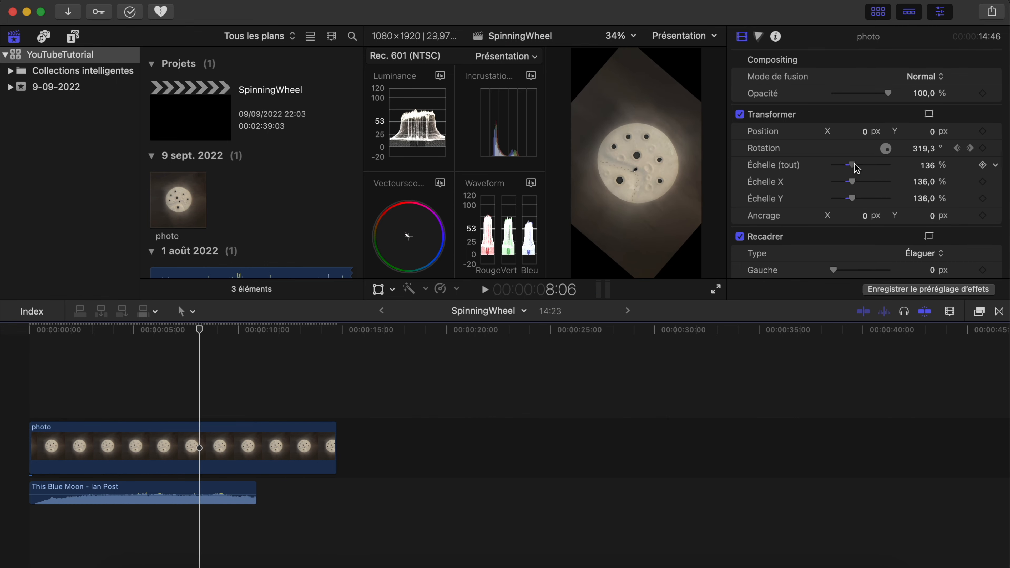
left_click_drag(847, 166, 861, 165)
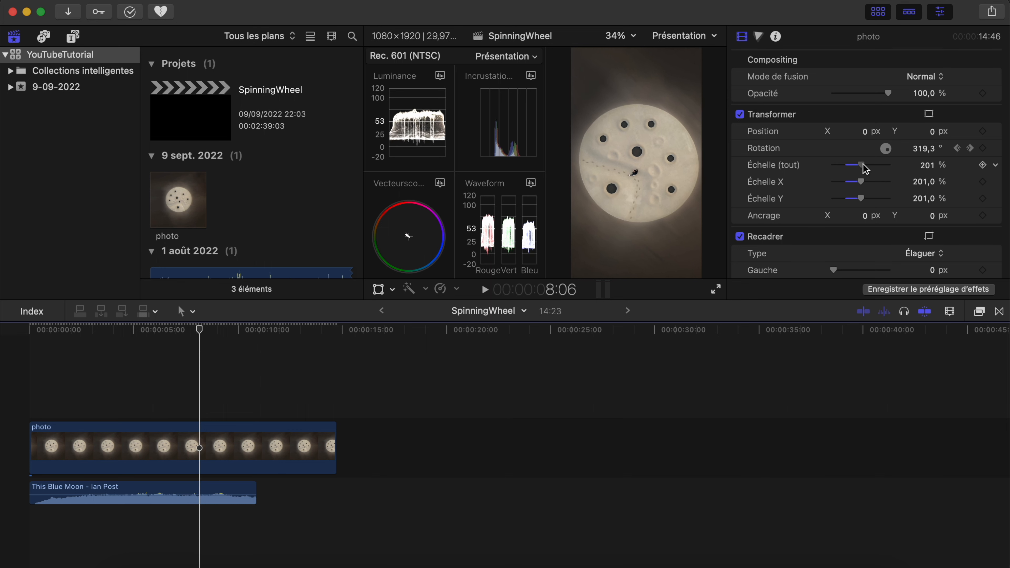
left_click_drag(861, 165, 867, 165)
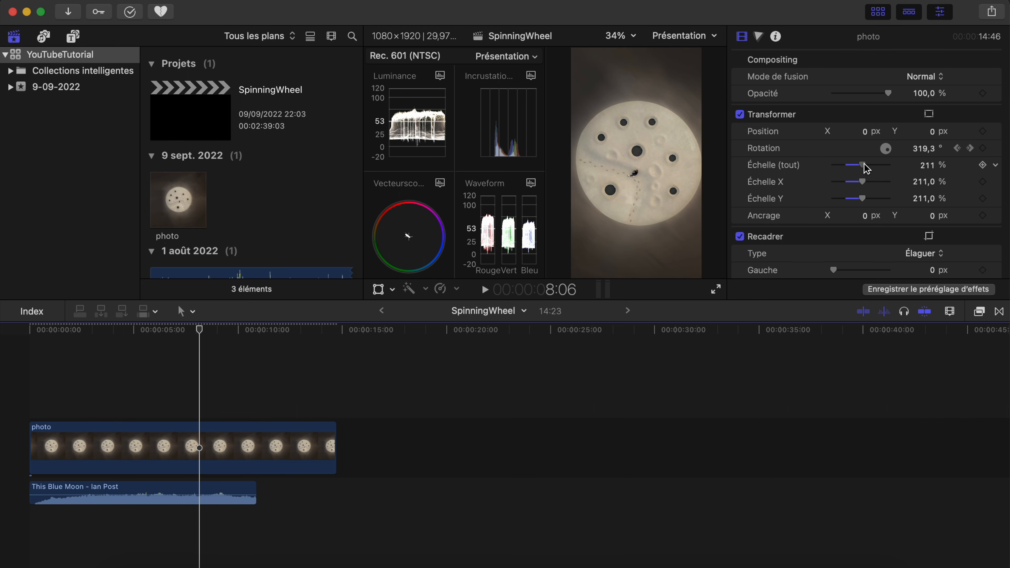
left_click_drag(864, 165, 860, 165)
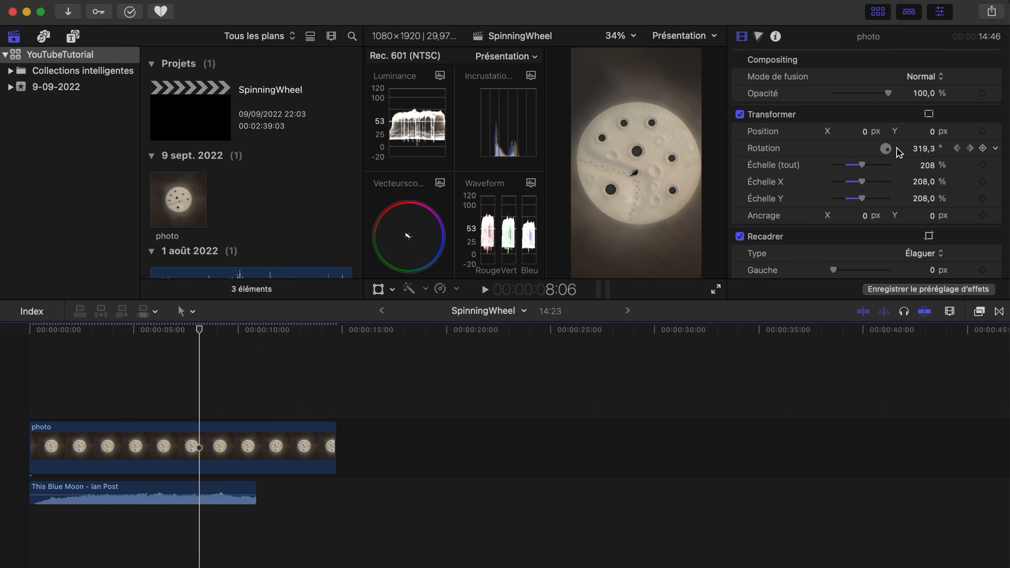
left_click(864, 131)
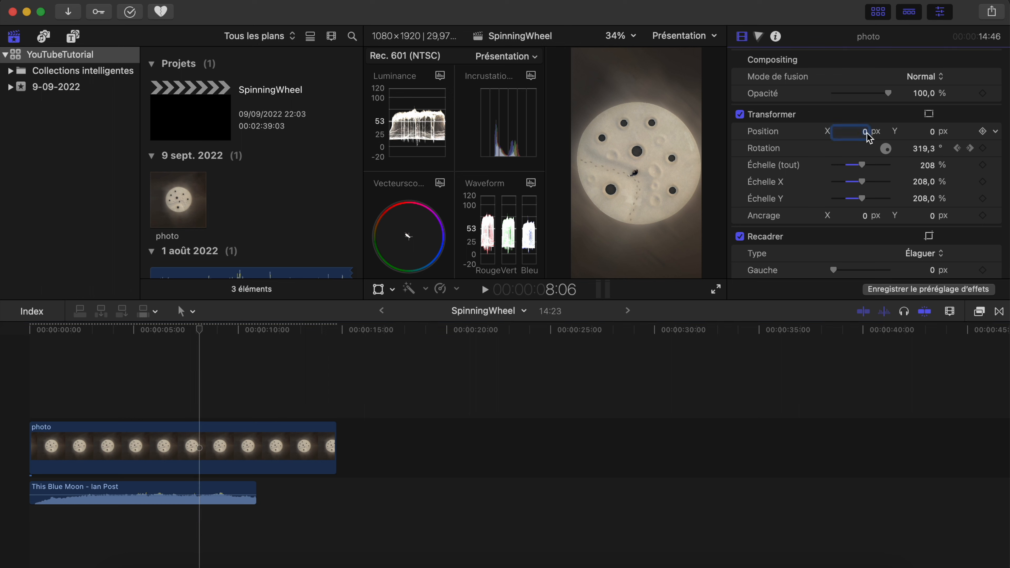
type("-15,0")
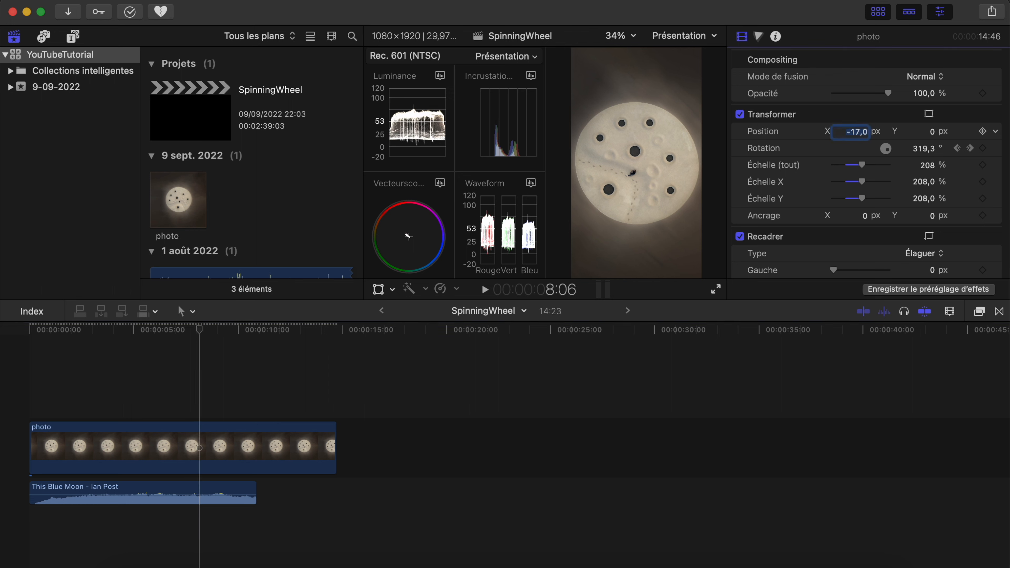
mouse_move(190, 362)
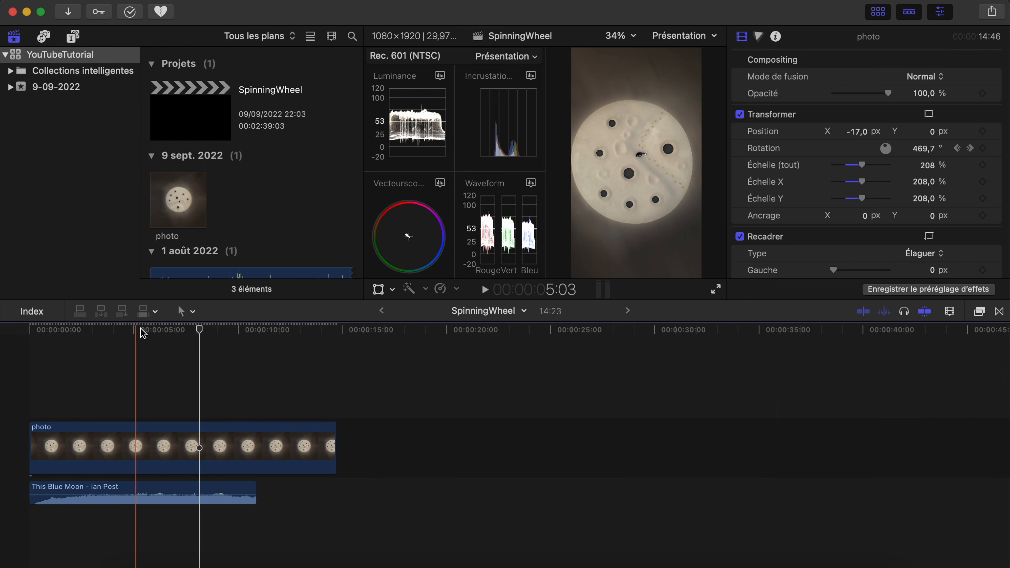
- Select the photo clip and start a new compound clip named SpinningWheel Plan
left_click(200, 330)
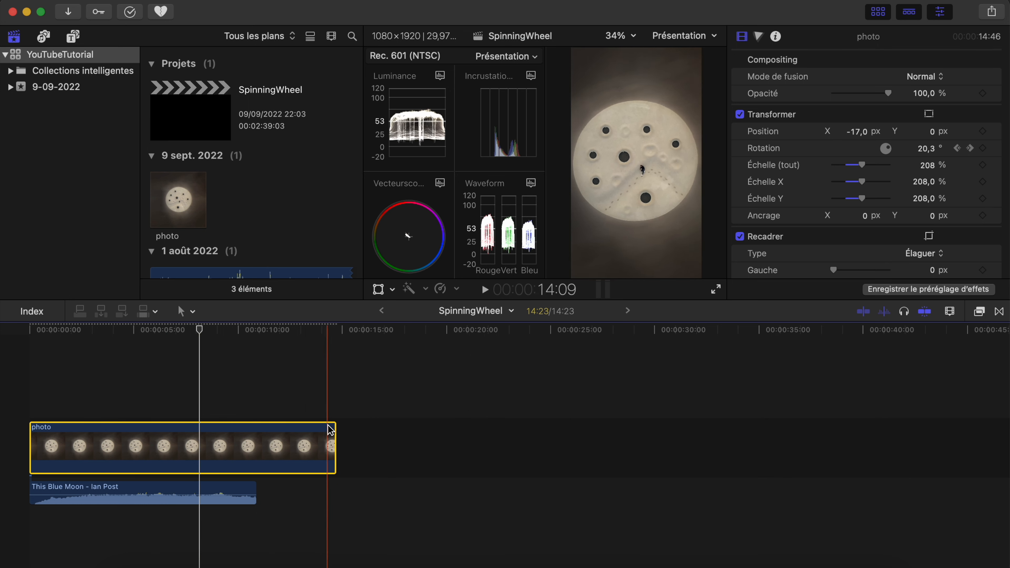
left_click(335, 330)
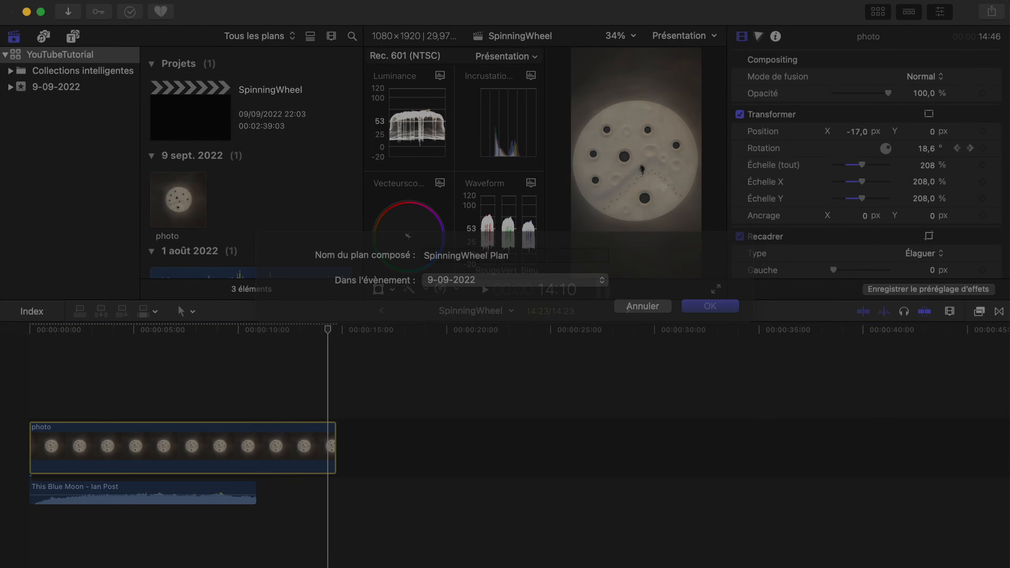
- Create the compound clip, open it, and retime the photo to about 26 seconds
left_click(709, 305)
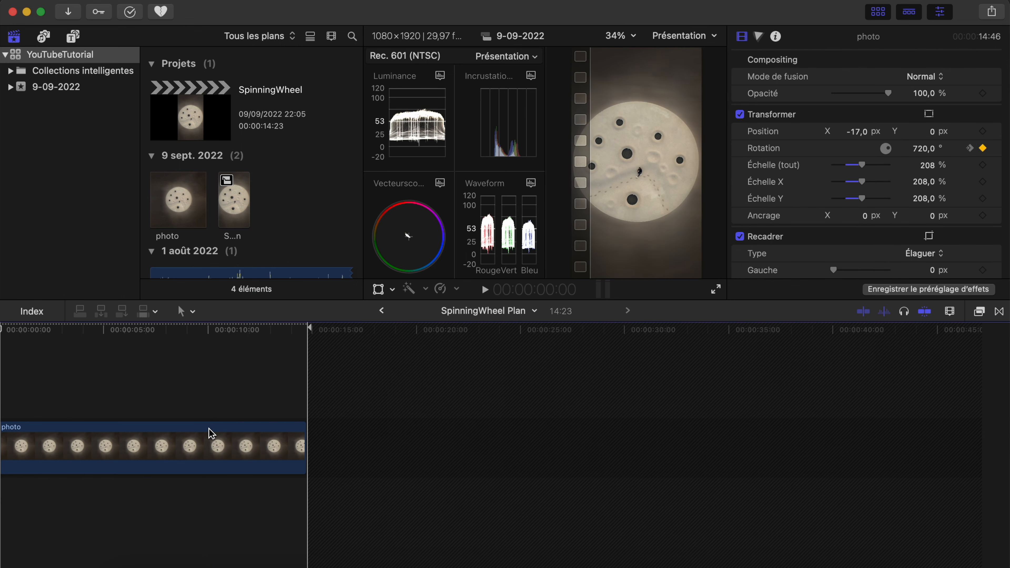
left_click_drag(299, 445, 506, 445)
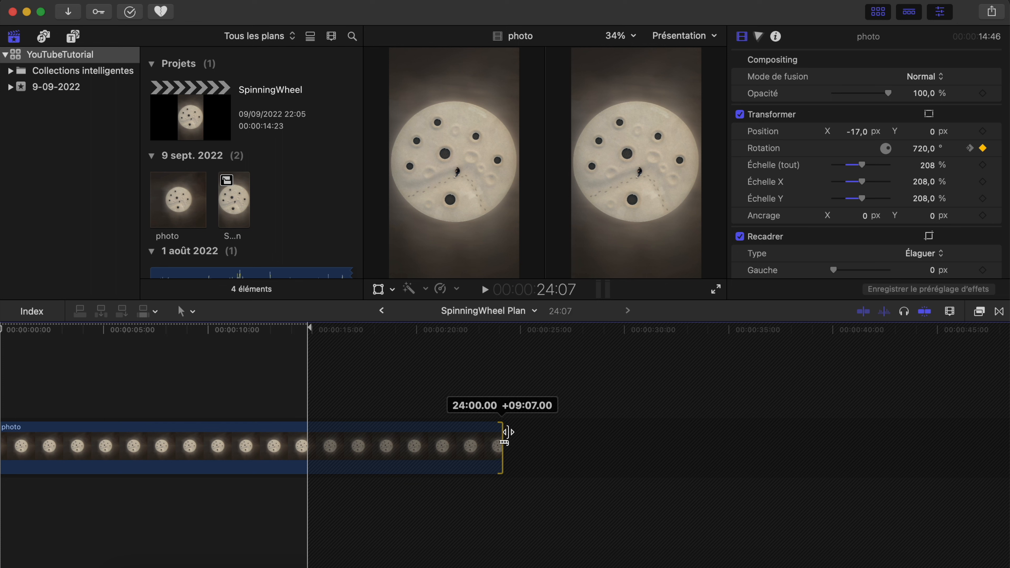
left_click_drag(506, 434, 543, 433)
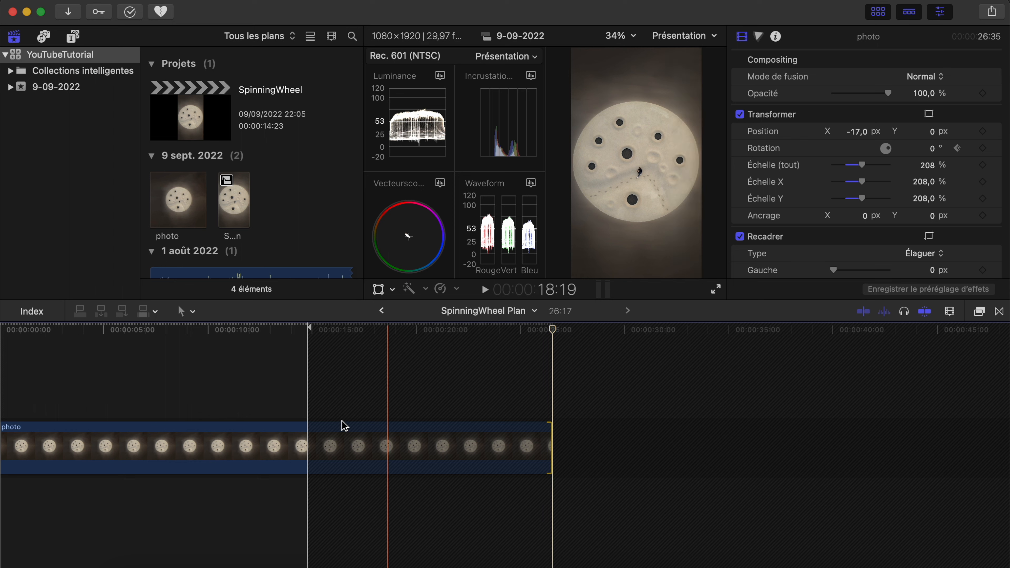
left_click(336, 427)
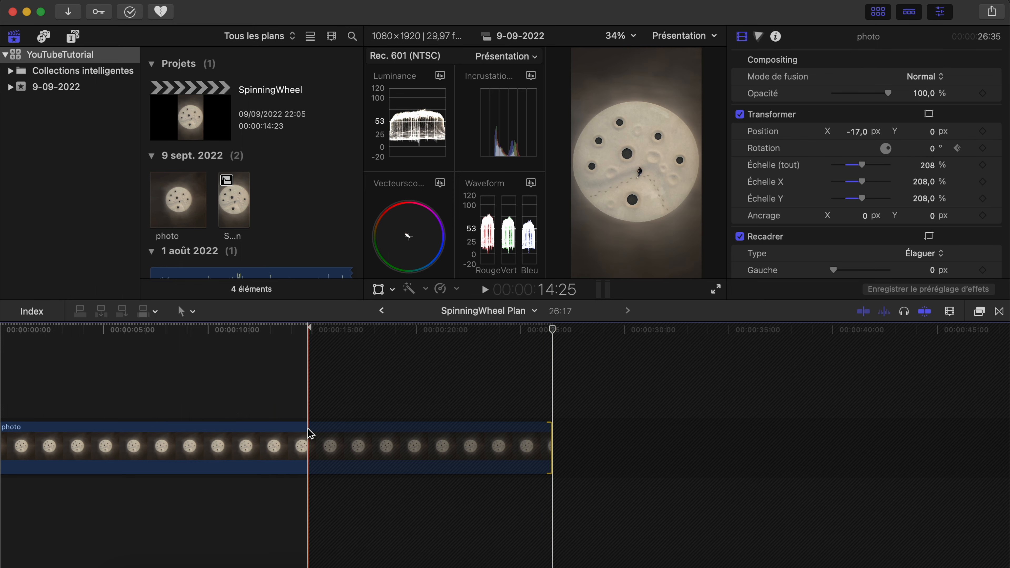
mouse_move(315, 431)
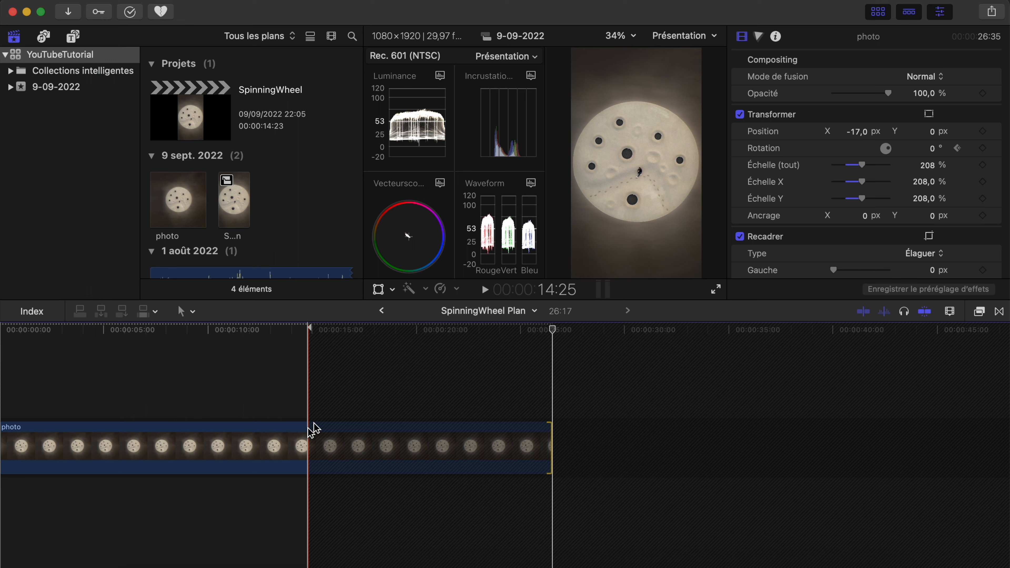